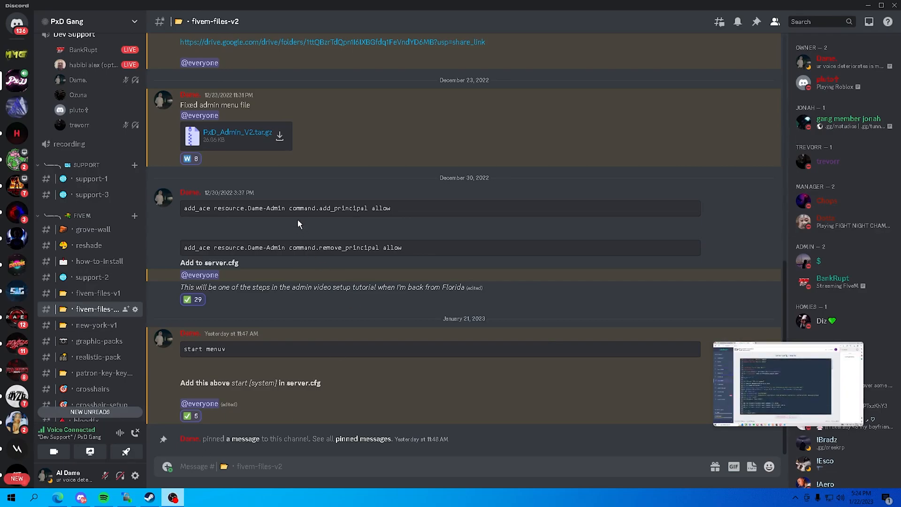
# Copy the Dame-Admin add_ace permission lines from Discord into server.cfg above the start lines.
pyautogui.tripleClick(286, 207)
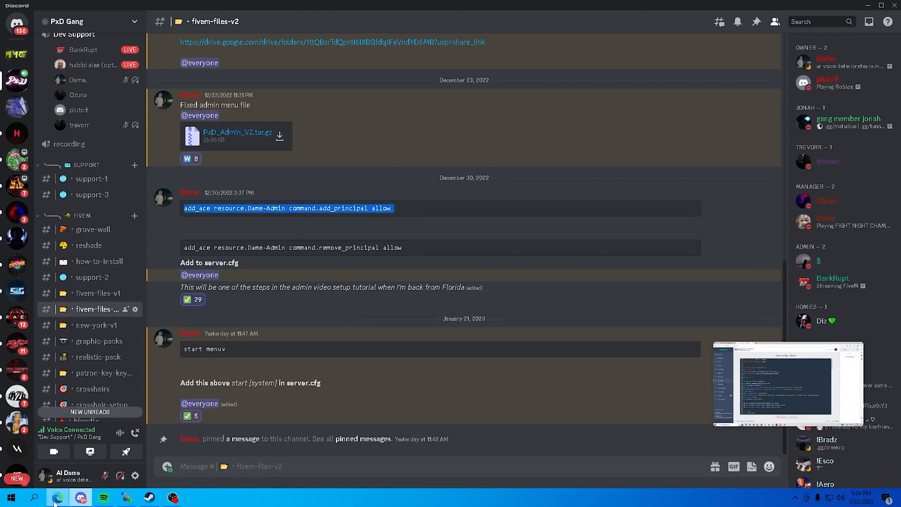
pyautogui.click(57, 495)
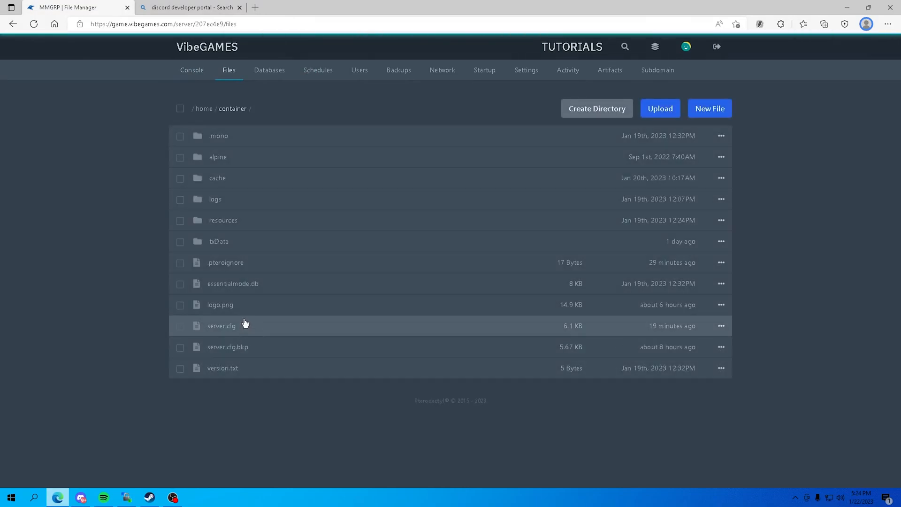
pyautogui.click(221, 325)
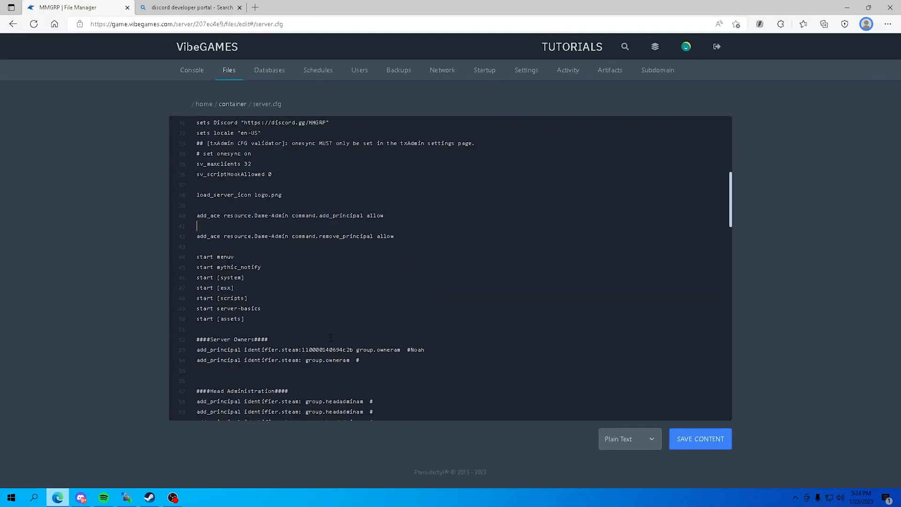
pyautogui.click(82, 496)
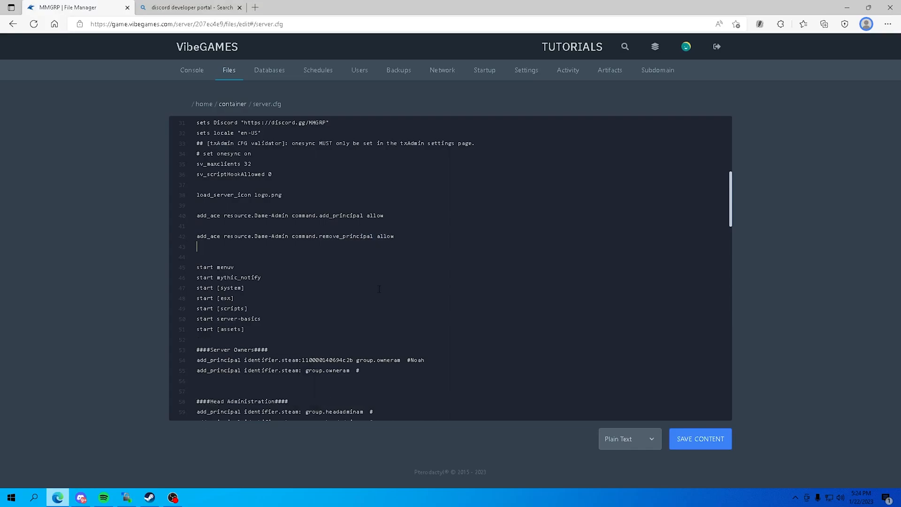
pyautogui.click(80, 497)
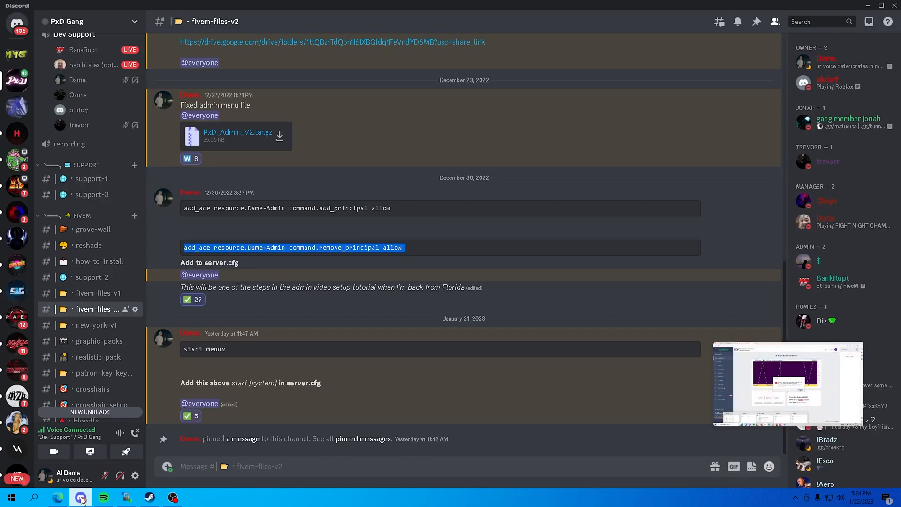
pyautogui.moveTo(127, 457)
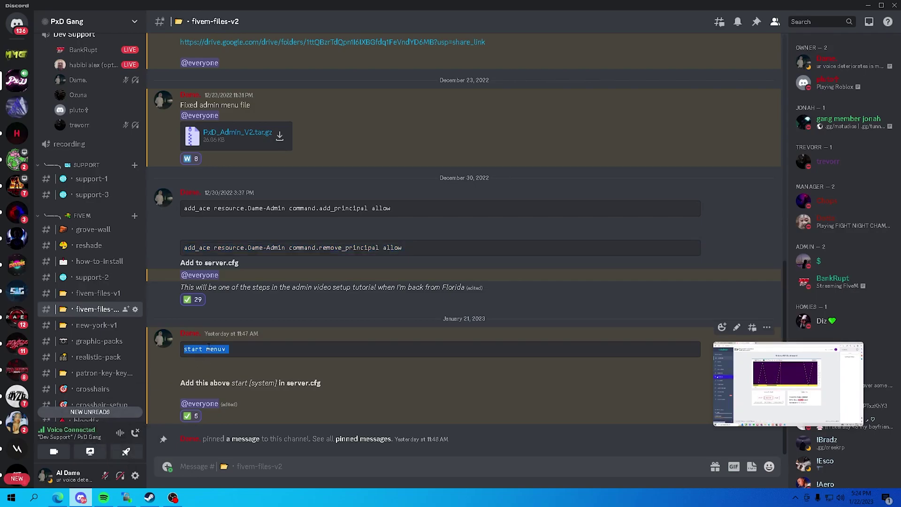
# Return from the server.cfg editor to the container's file list.
pyautogui.click(57, 497)
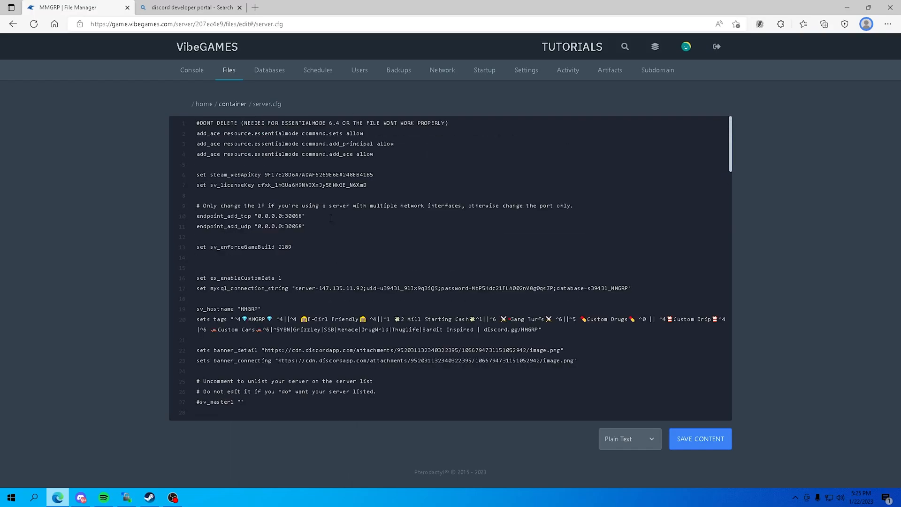
pyautogui.click(233, 104)
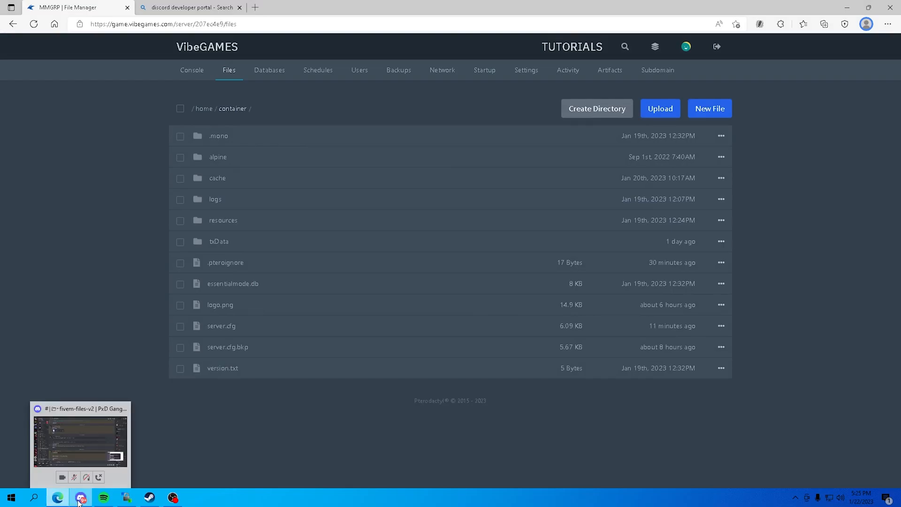
# Navigate the file manager into resources/[esx] where Dame-Admin is listed.
pyautogui.click(80, 496)
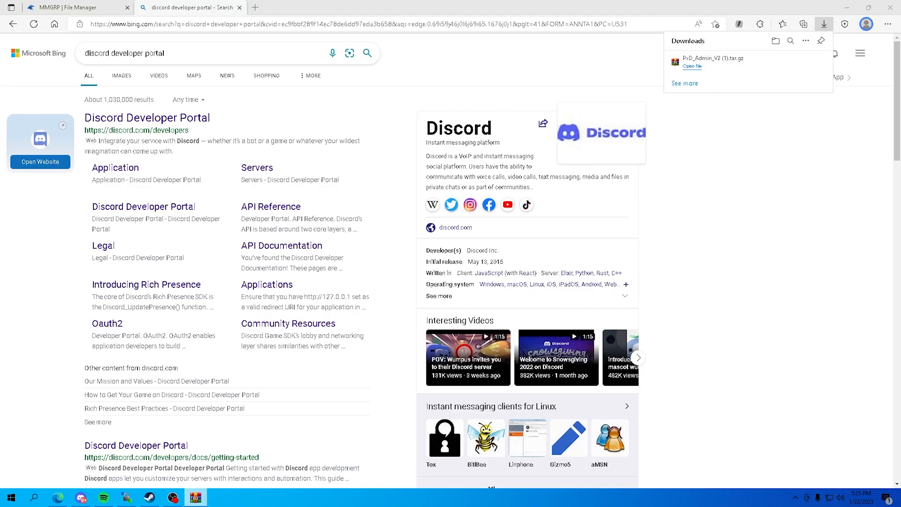
pyautogui.click(692, 66)
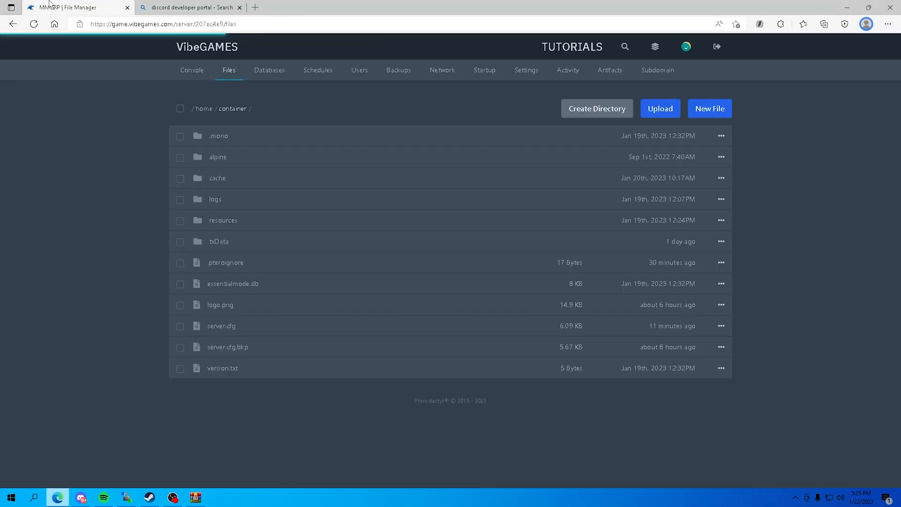
pyautogui.click(224, 220)
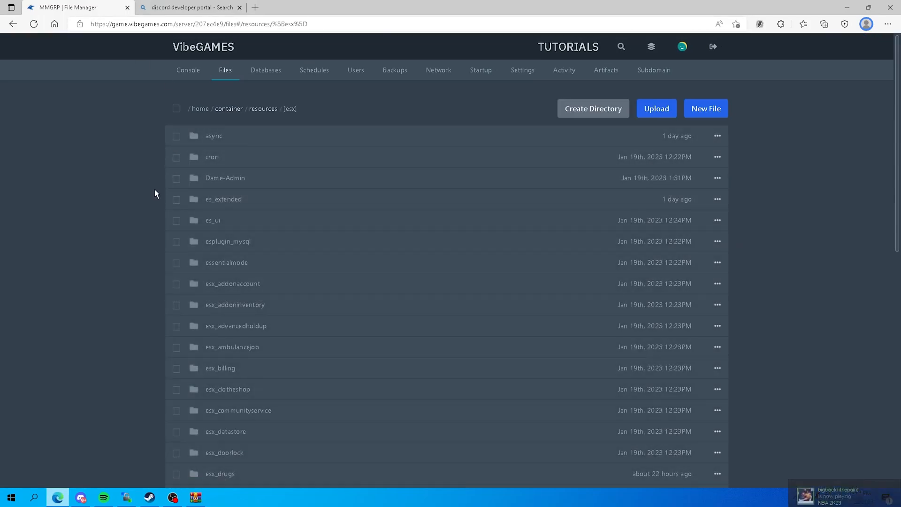
pyautogui.moveTo(171, 180)
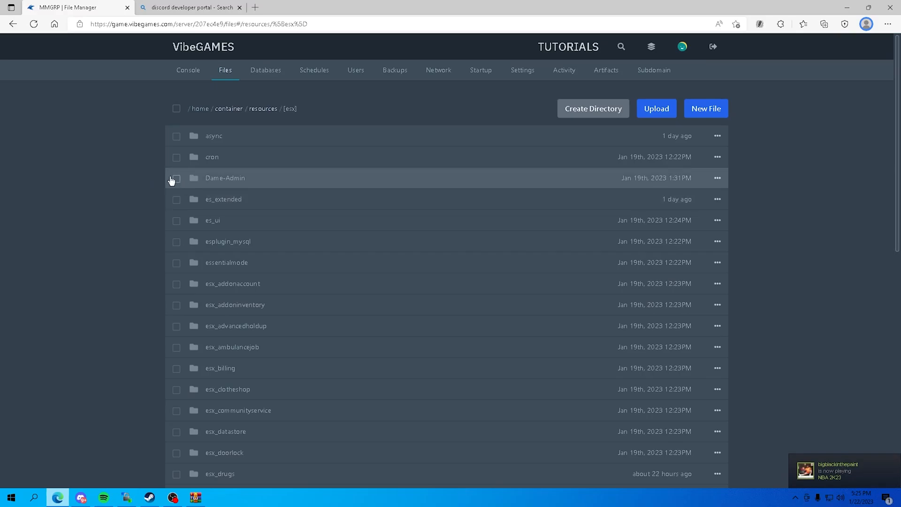
pyautogui.moveTo(149, 167)
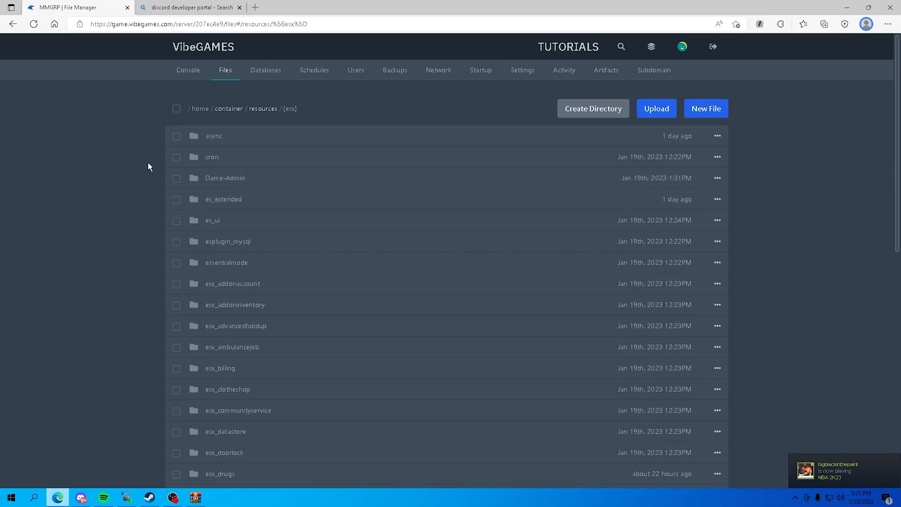
pyautogui.moveTo(222, 182)
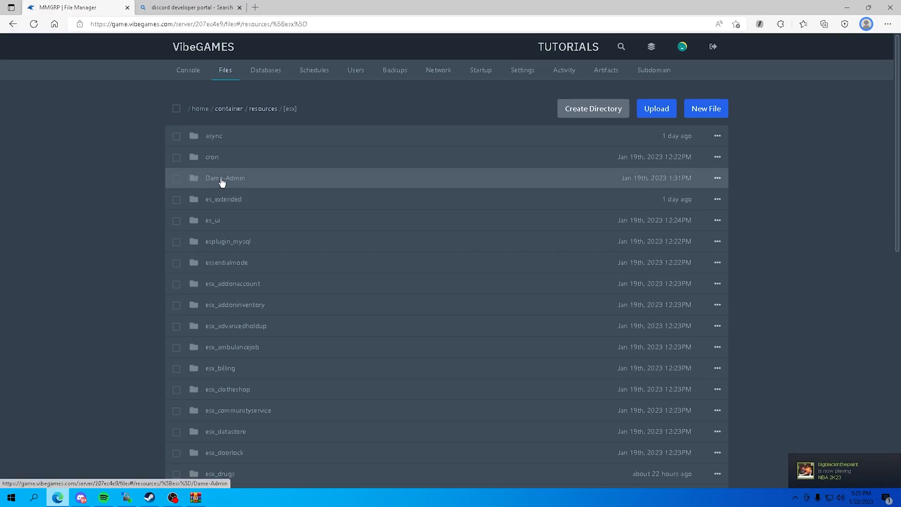
# Open Dame-Admin's Config.lua and review its Discord and menu settings.
pyautogui.click(225, 178)
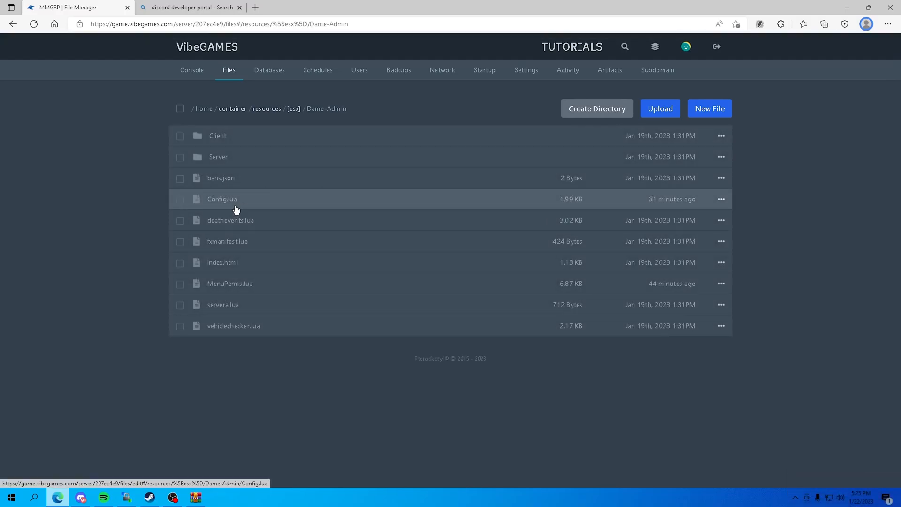
pyautogui.click(221, 198)
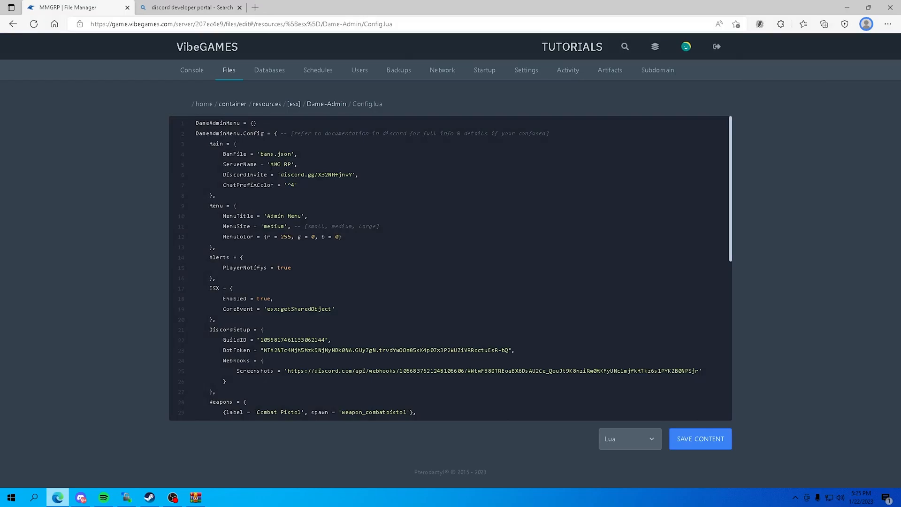
pyautogui.click(271, 164)
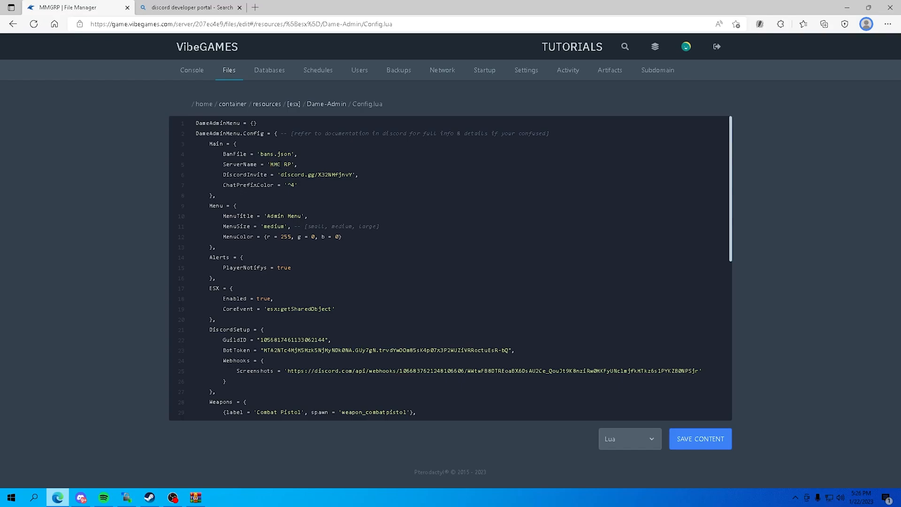
pyautogui.scroll(-3)
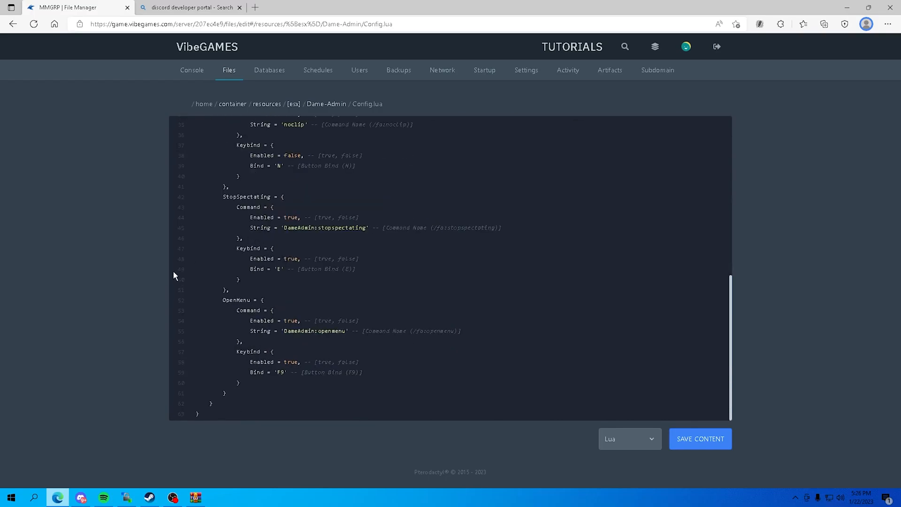
pyautogui.moveTo(151, 291)
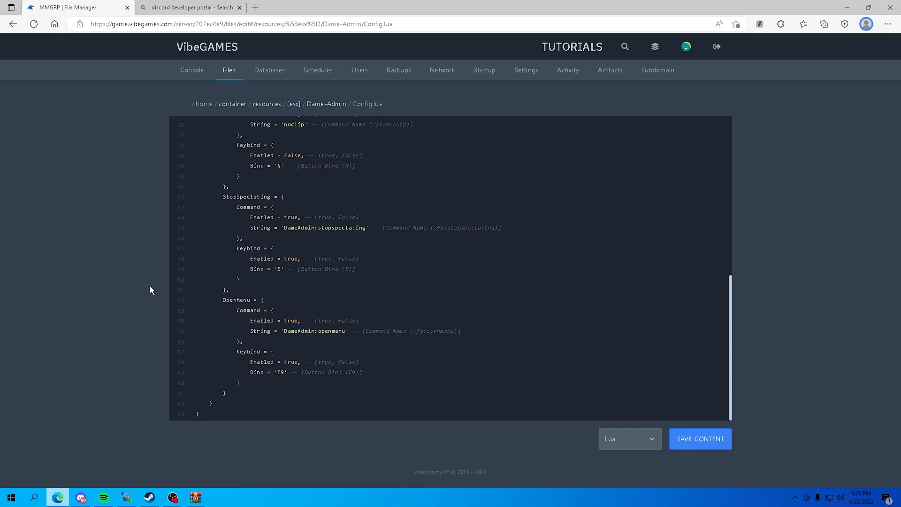
pyautogui.click(301, 280)
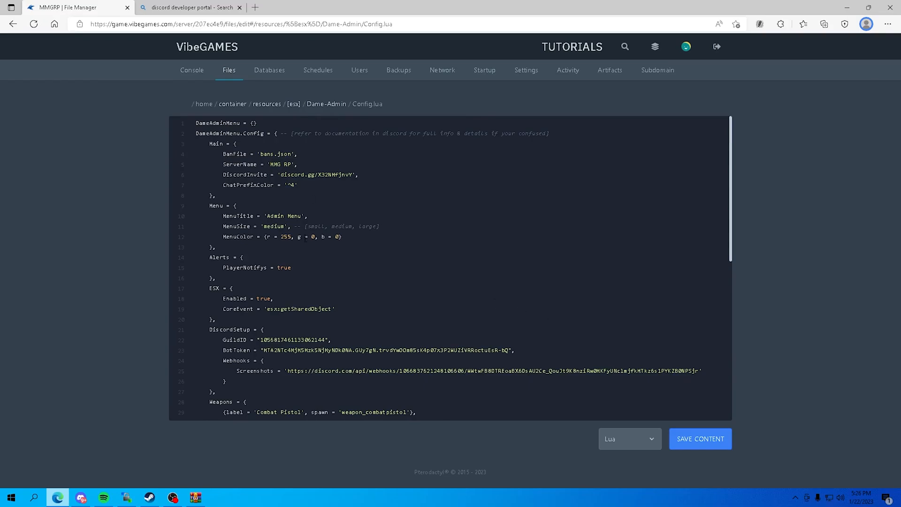
# Change the ServerName entry to 'MMG RP', then switch over to Discord.
pyautogui.click(270, 165)
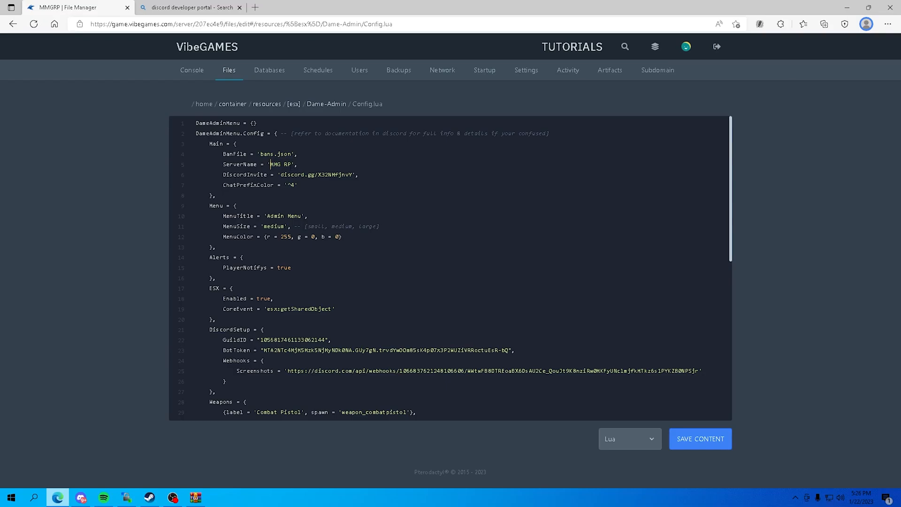
pyautogui.press('Backspace')
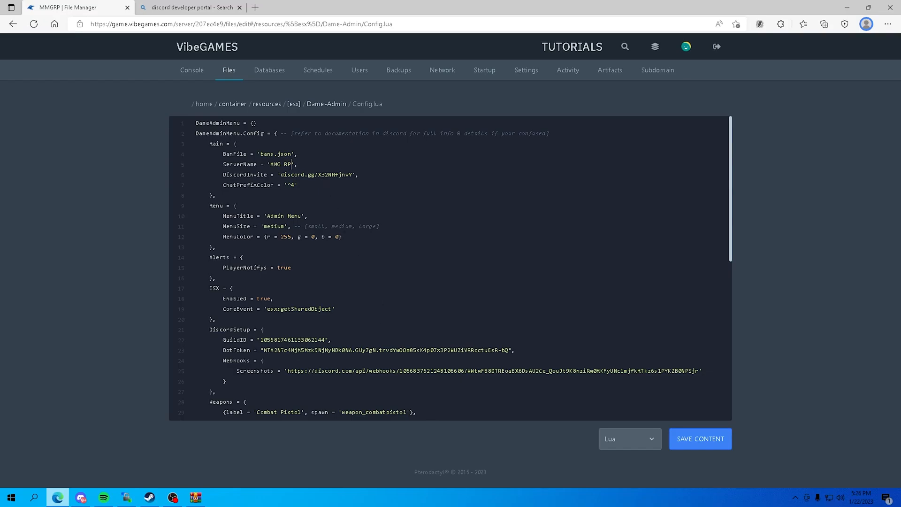
pyautogui.click(80, 496)
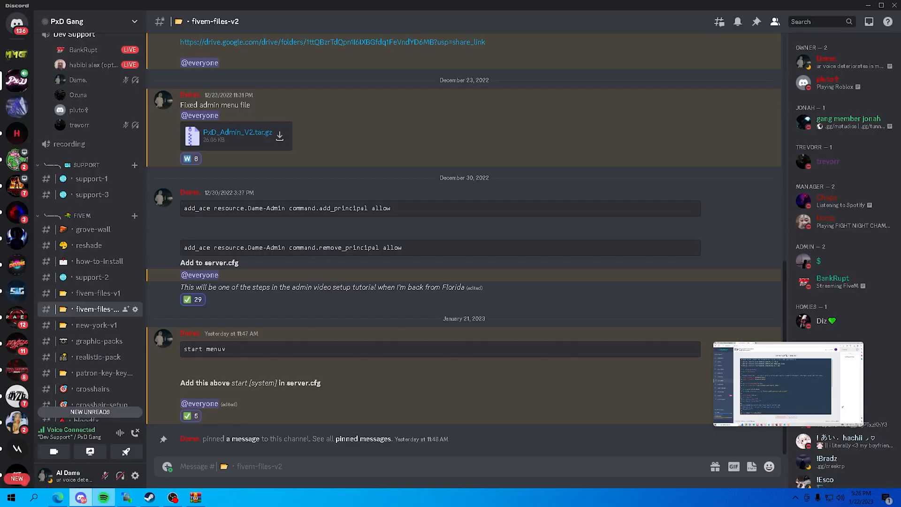
pyautogui.moveTo(14, 52)
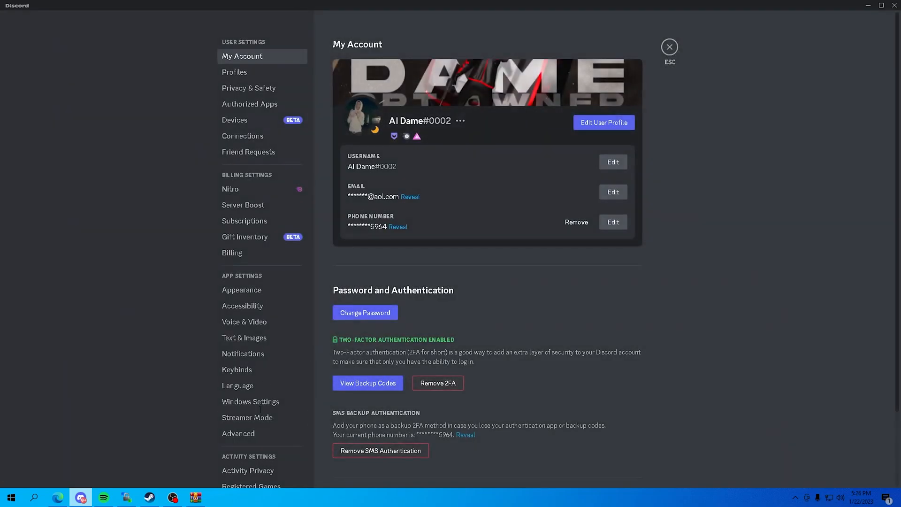
pyautogui.click(238, 433)
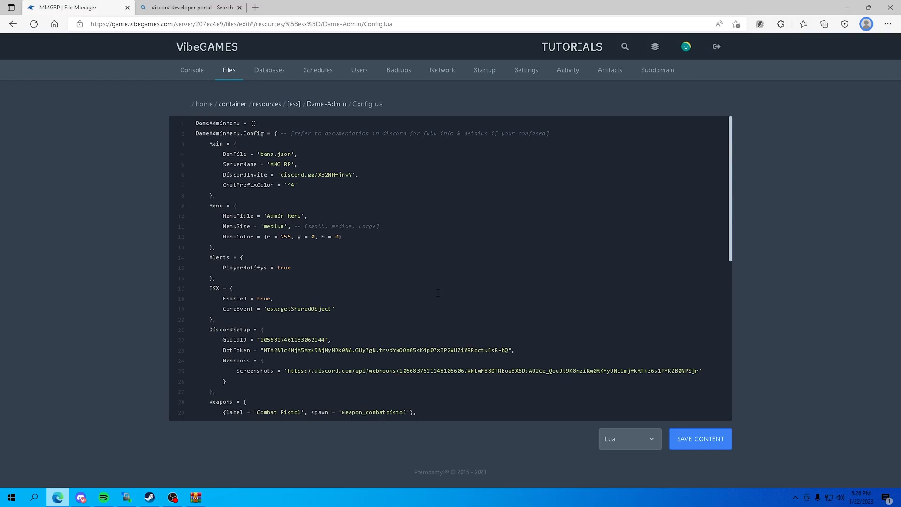
# Create a new Developer Portal application named 'MMG RP', accepting the developer terms.
pyautogui.click(190, 7)
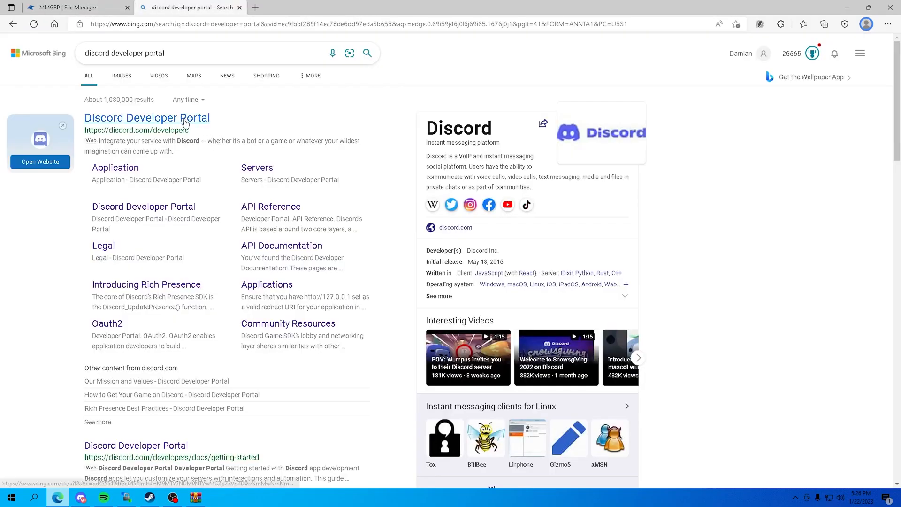
pyautogui.click(147, 118)
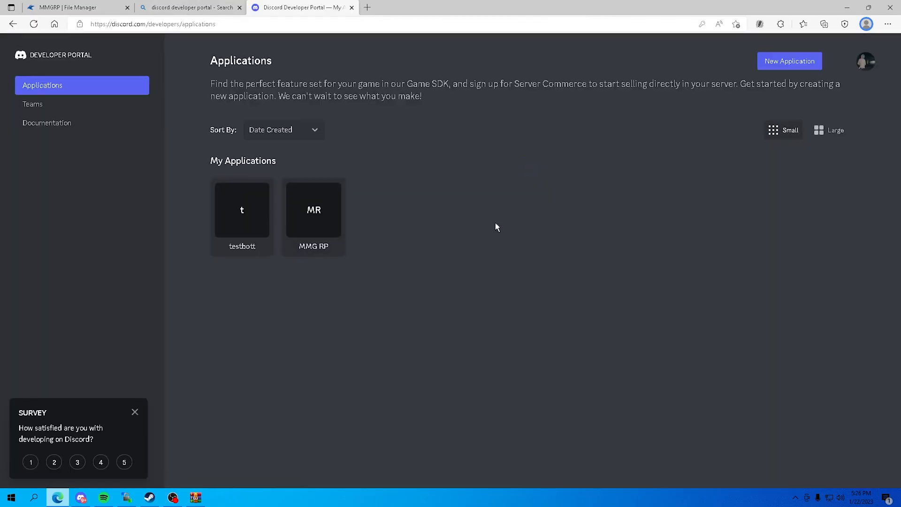
pyautogui.click(789, 61)
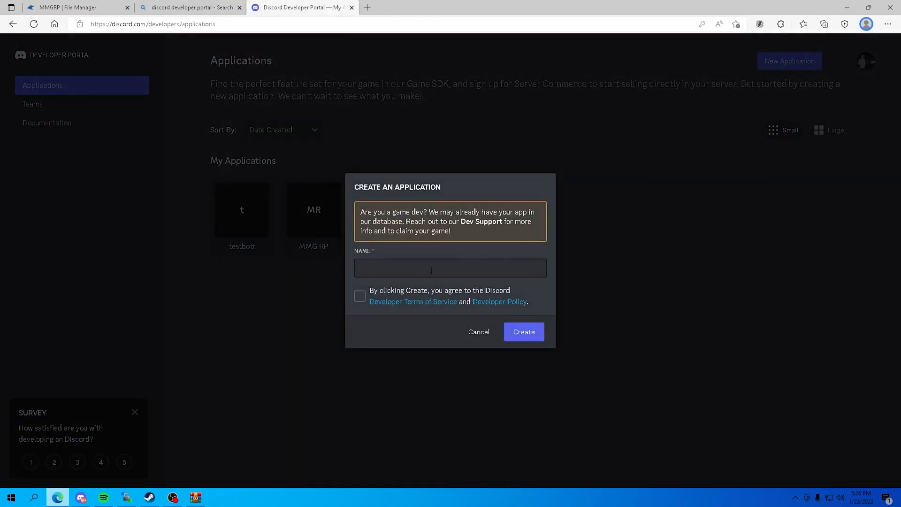
pyautogui.write('MMG RP')
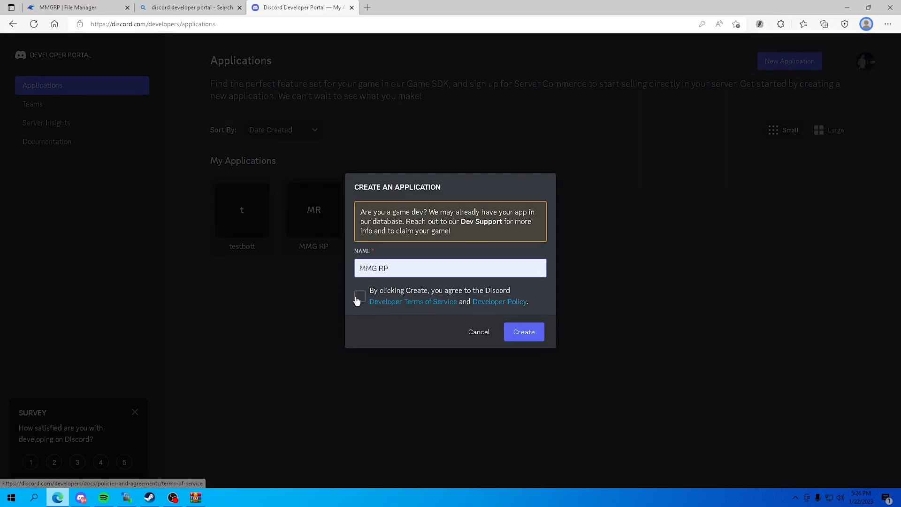
pyautogui.click(359, 297)
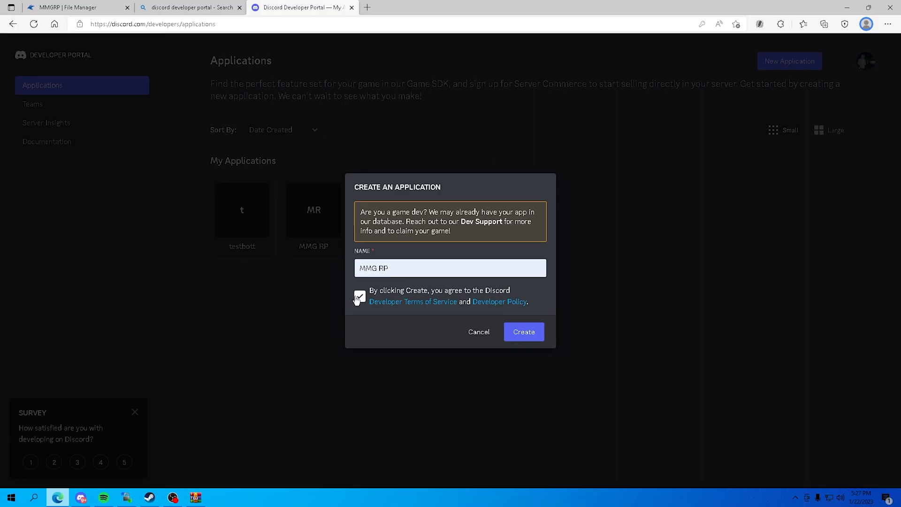
pyautogui.click(360, 296)
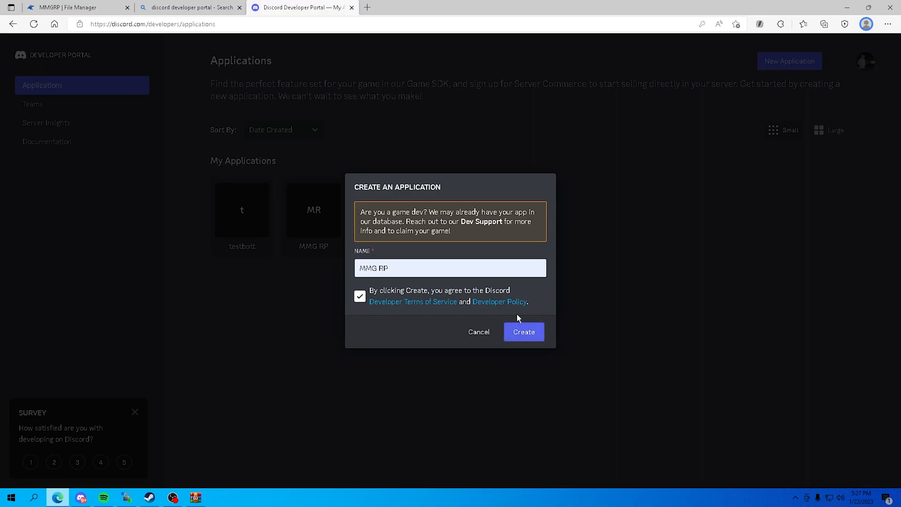
pyautogui.click(449, 268)
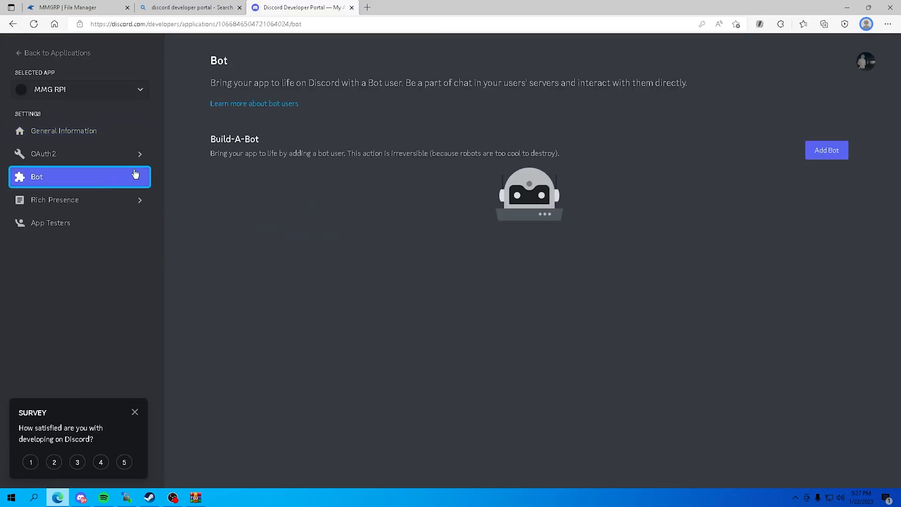
# Add a bot user to MMG RP and generate a new bot token, confirming with the 2FA code.
pyautogui.click(826, 150)
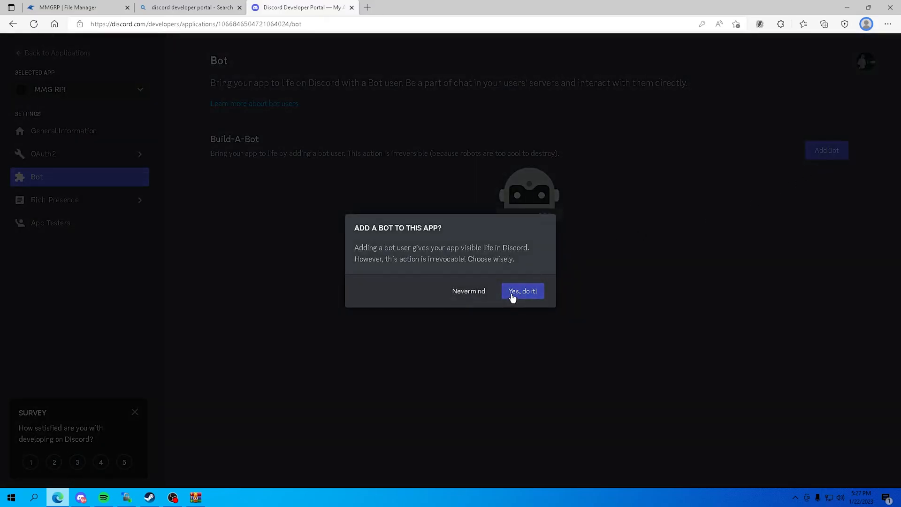
pyautogui.click(522, 291)
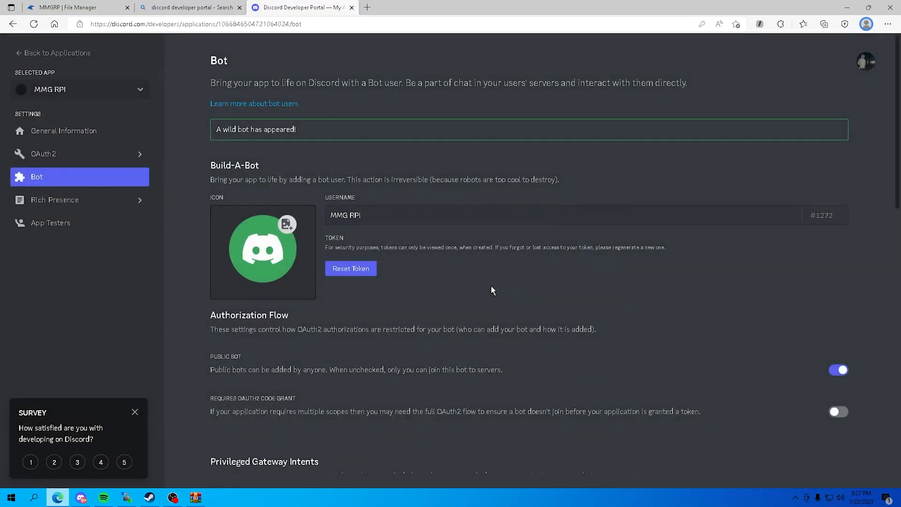
pyautogui.scroll(-3)
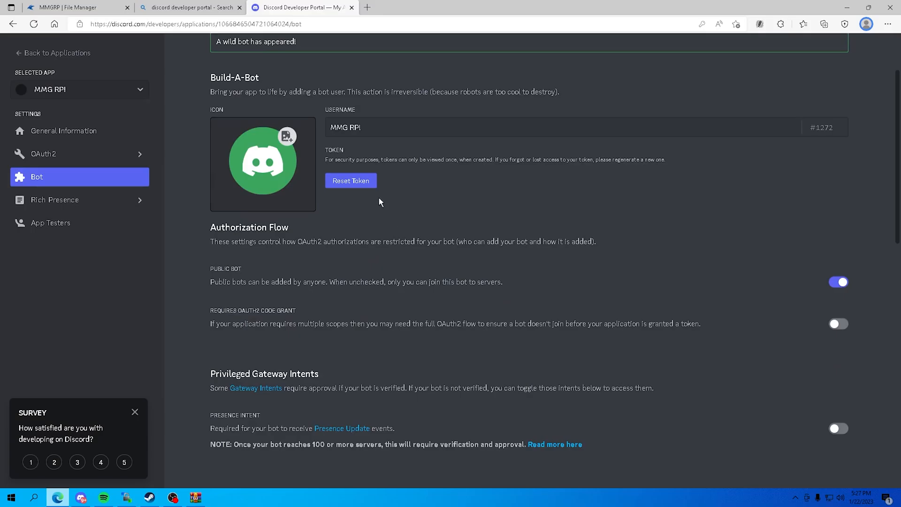
pyautogui.click(350, 181)
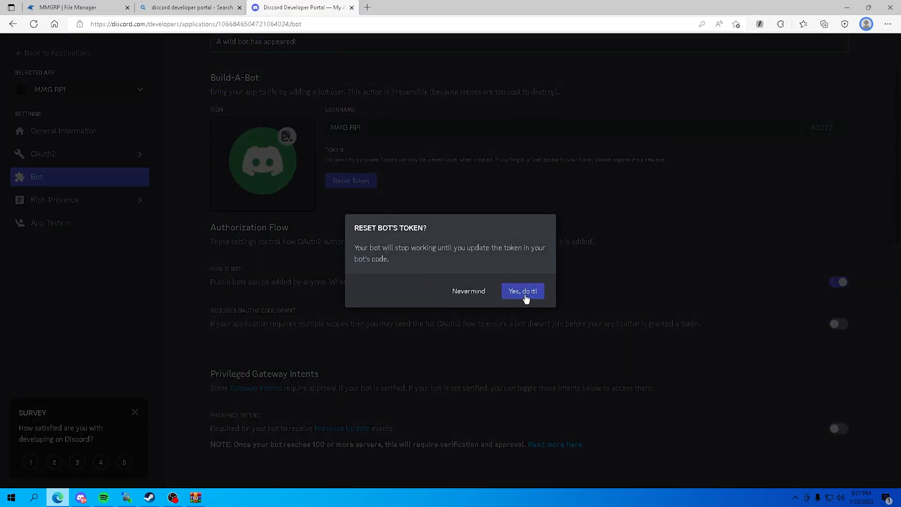
pyautogui.click(523, 291)
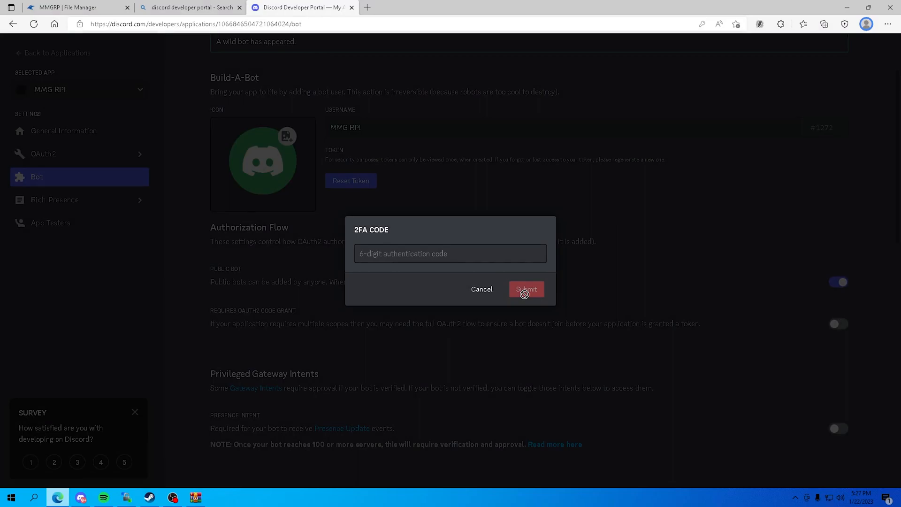
pyautogui.moveTo(621, 249)
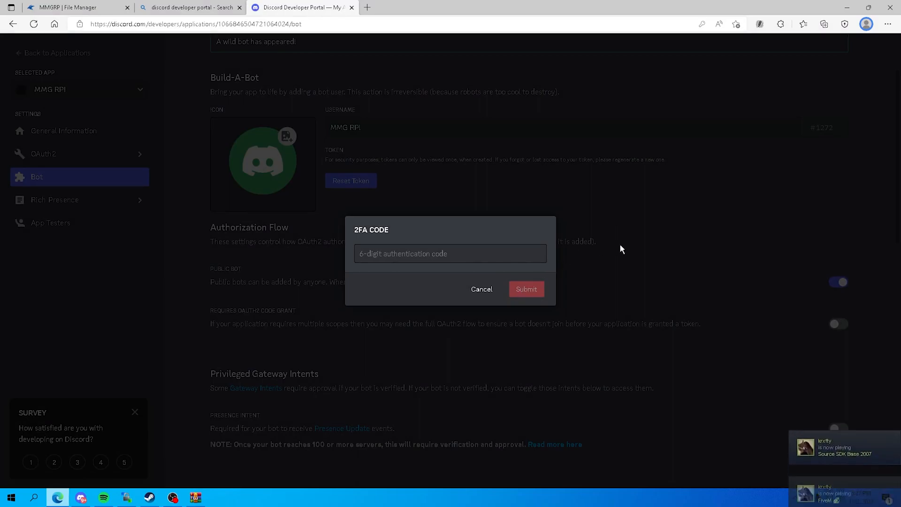
pyautogui.click(526, 289)
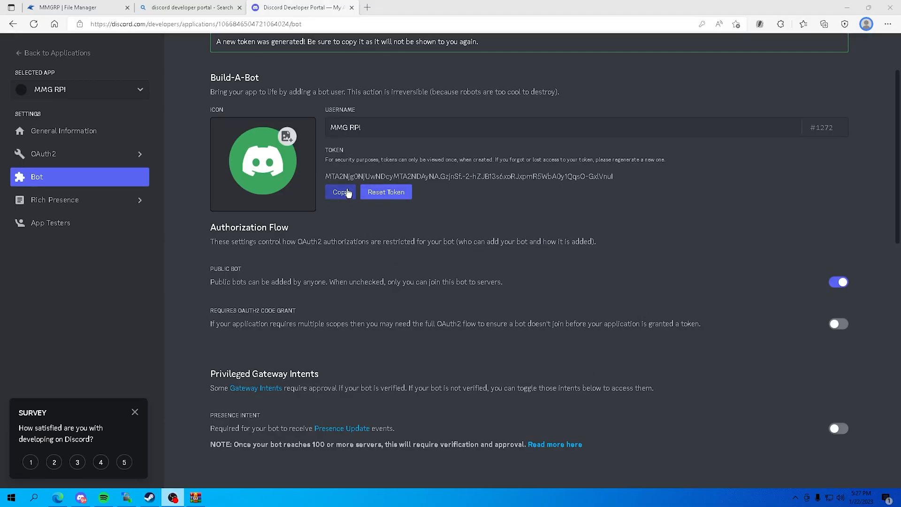
# Put the newly generated bot token into Config.lua's BotToken value.
pyautogui.click(70, 7)
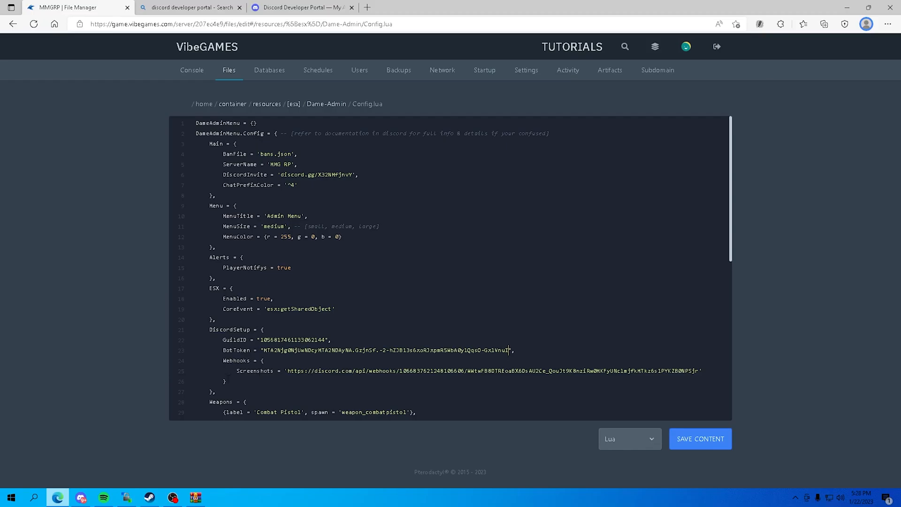
pyautogui.click(79, 495)
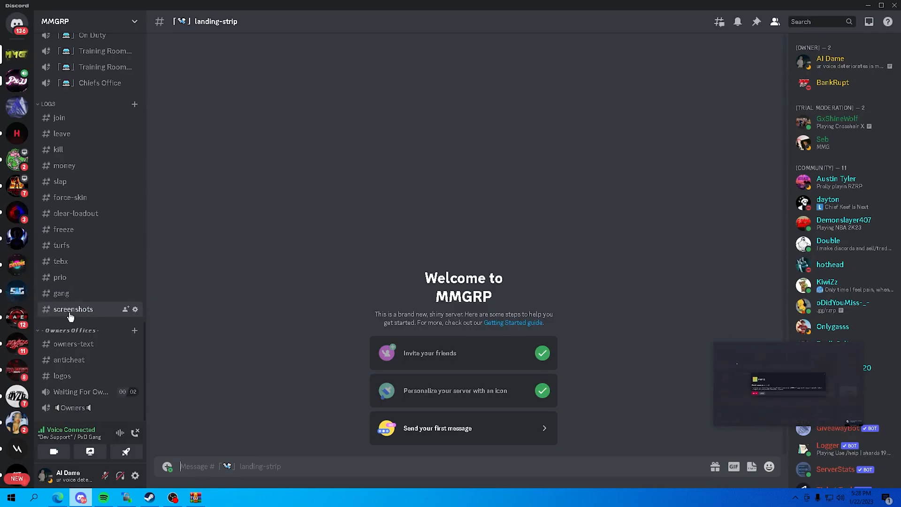
# View the webhooks of the screenshots channel via its Integrations settings.
pyautogui.rightClick(73, 309)
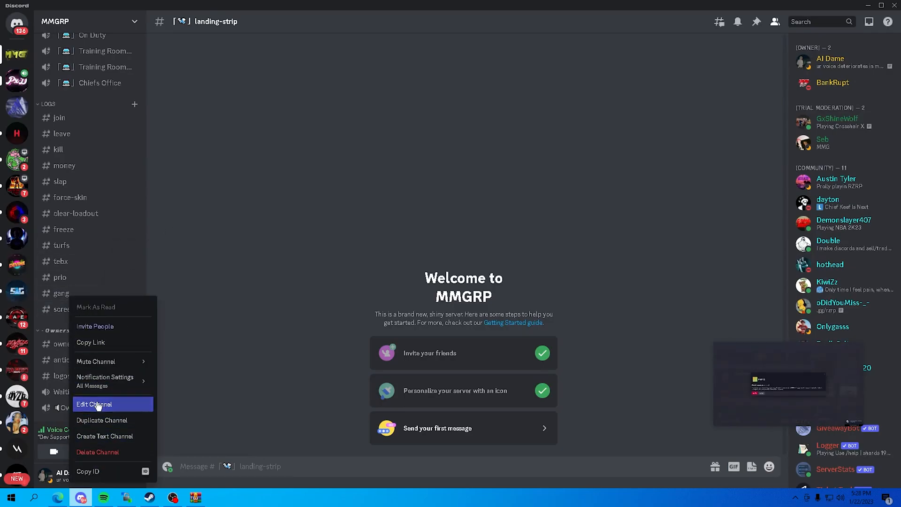
pyautogui.click(94, 404)
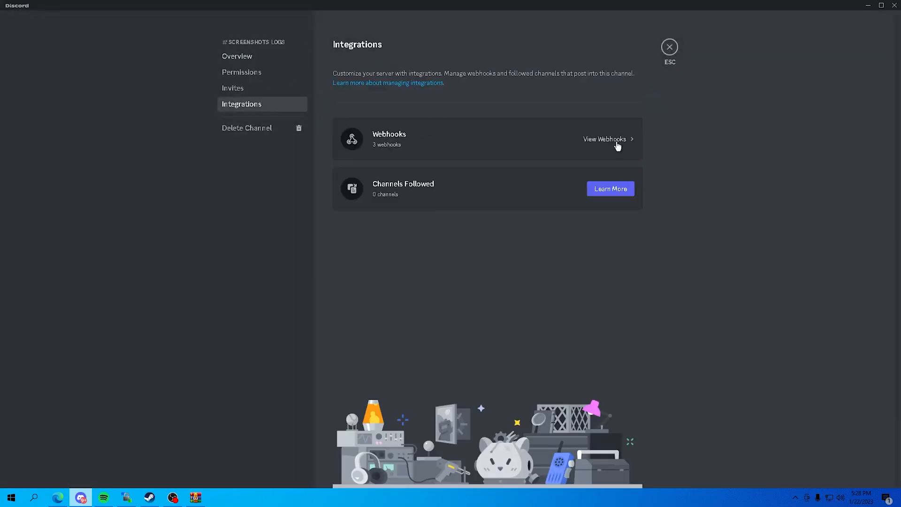
pyautogui.click(605, 139)
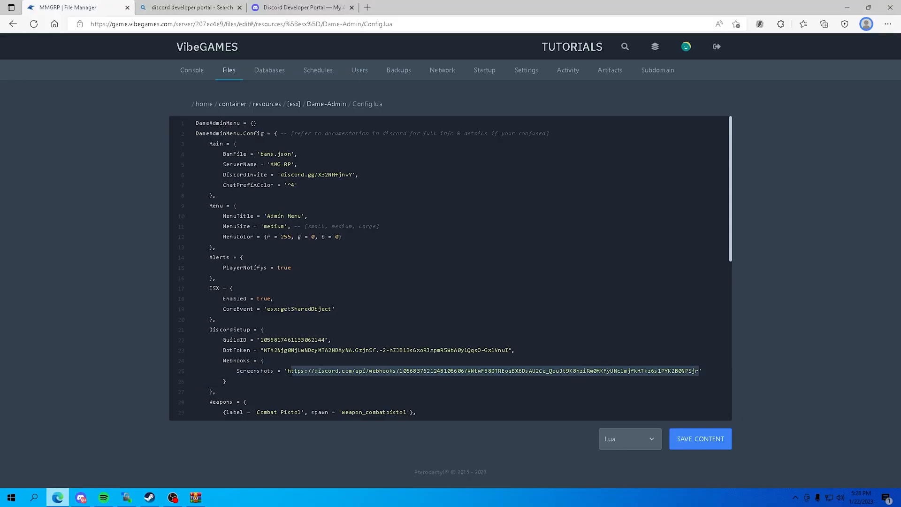
# Save Config.lua with the new Screenshots webhook URL and open MenuPerms.lua.
pyautogui.scroll(-3)
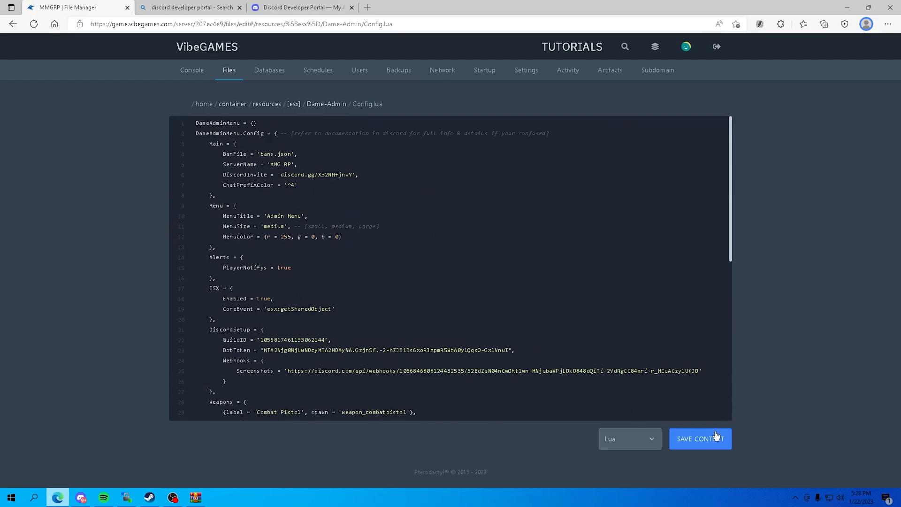
pyautogui.click(700, 439)
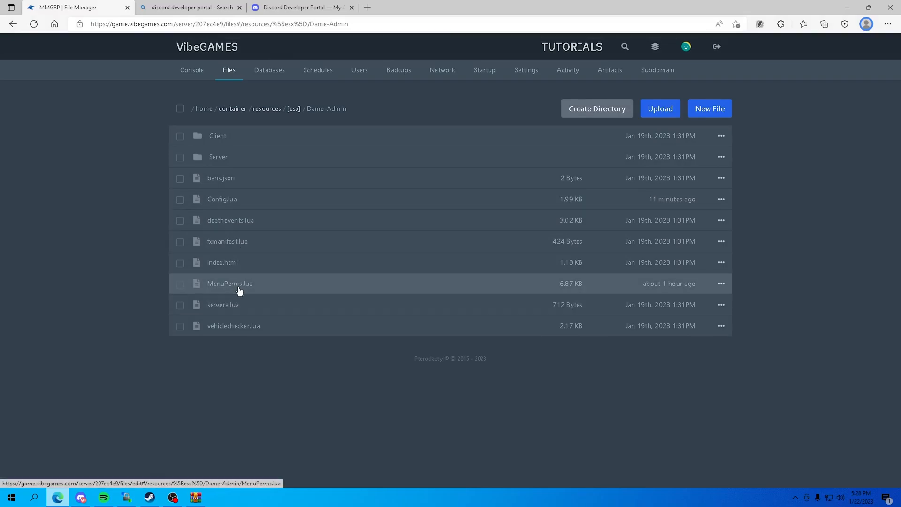
pyautogui.click(230, 283)
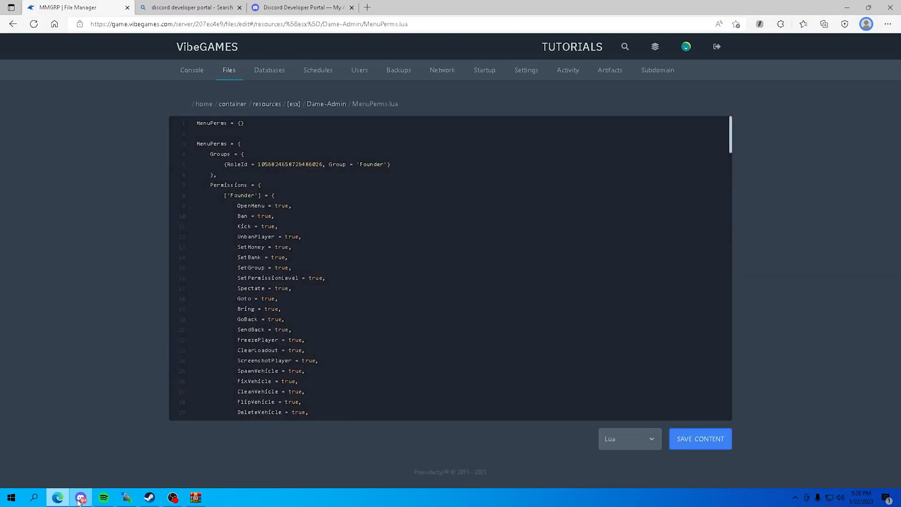
# Leave the screenshots channel's webhook settings and return to the MMGRP member list.
pyautogui.click(80, 497)
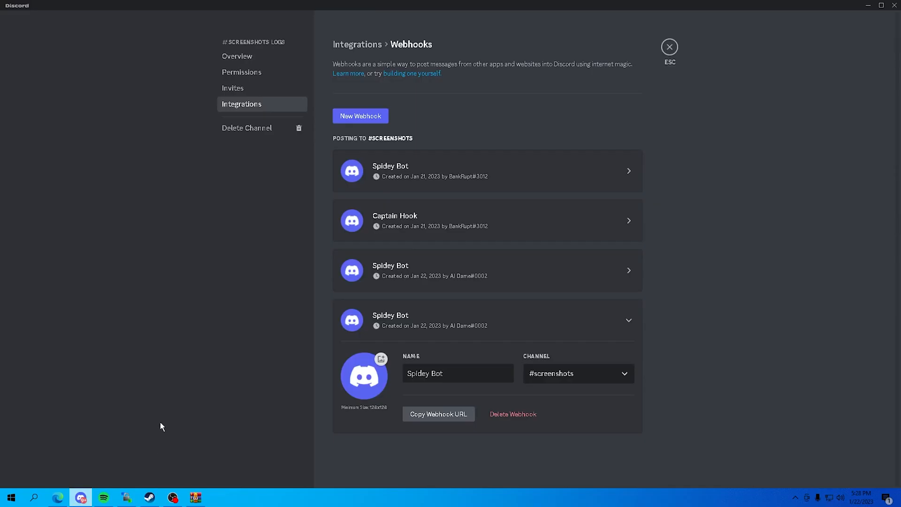
pyautogui.click(669, 46)
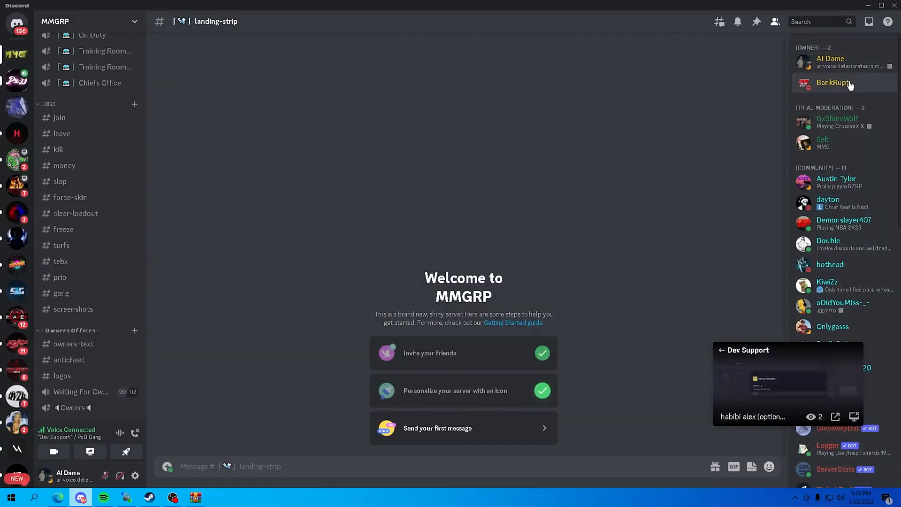
pyautogui.click(831, 62)
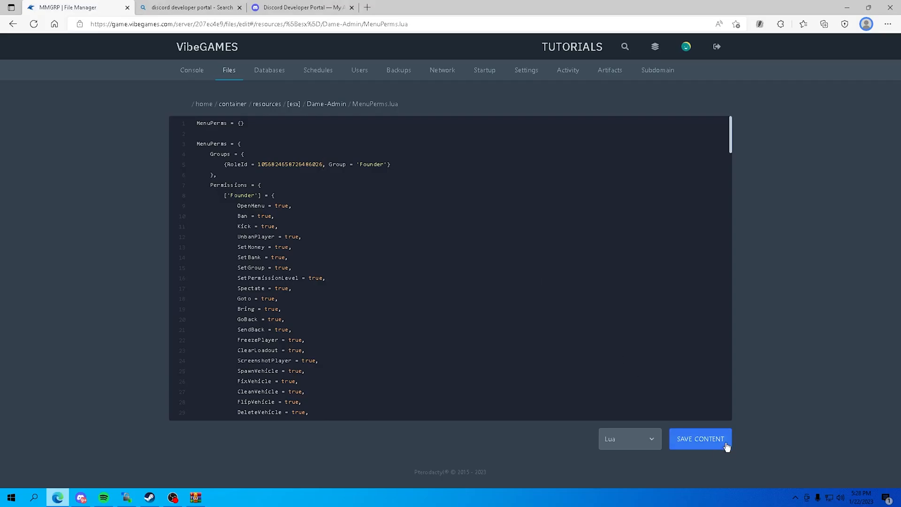
# Save the edited MenuPerms.lua and switch to the Discord Developer Portal page.
pyautogui.click(188, 70)
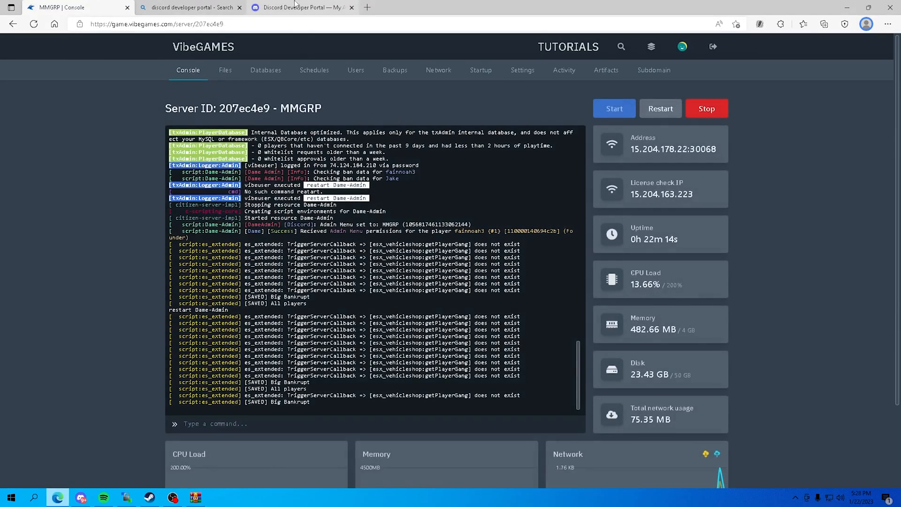
pyautogui.click(304, 7)
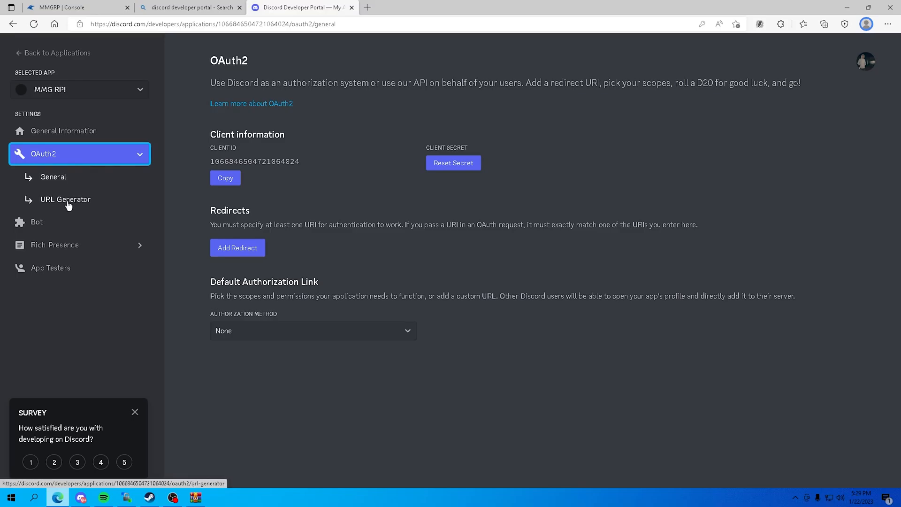
# Go to the OAuth2 URL Generator for the MMG RP application's bot invite link.
pyautogui.click(66, 199)
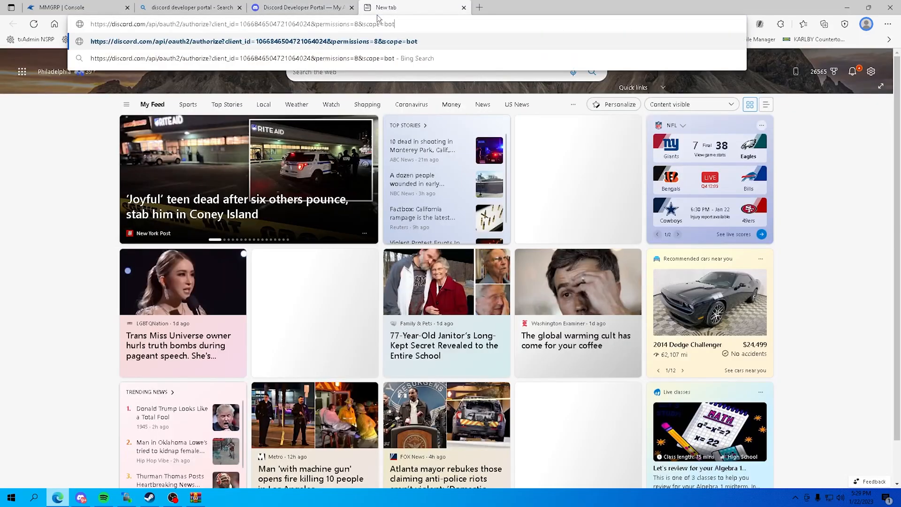
# Load the bot invite link and choose MMGRP as the server to add the bot to.
pyautogui.press('Enter')
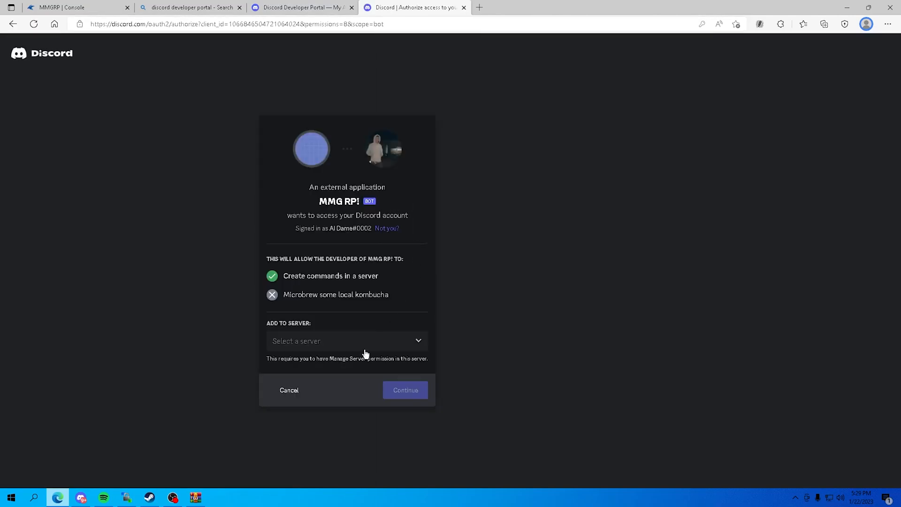
pyautogui.click(347, 341)
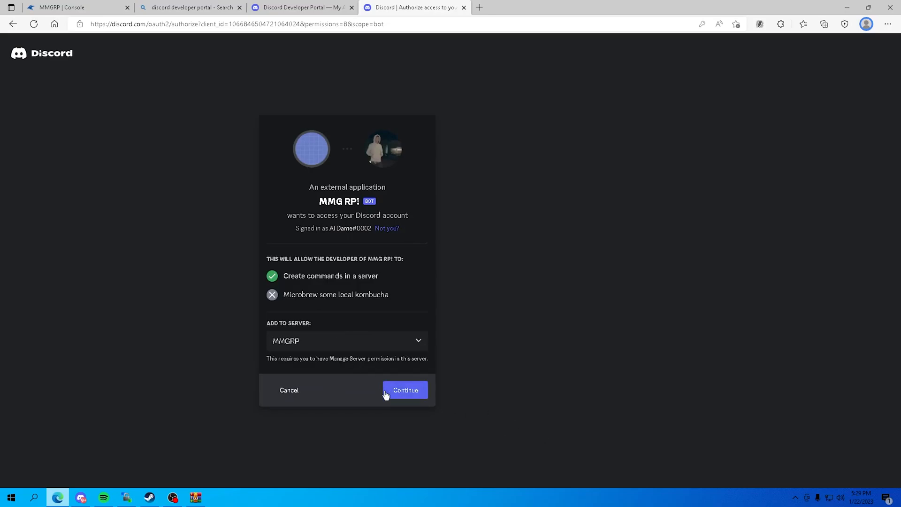
pyautogui.click(405, 390)
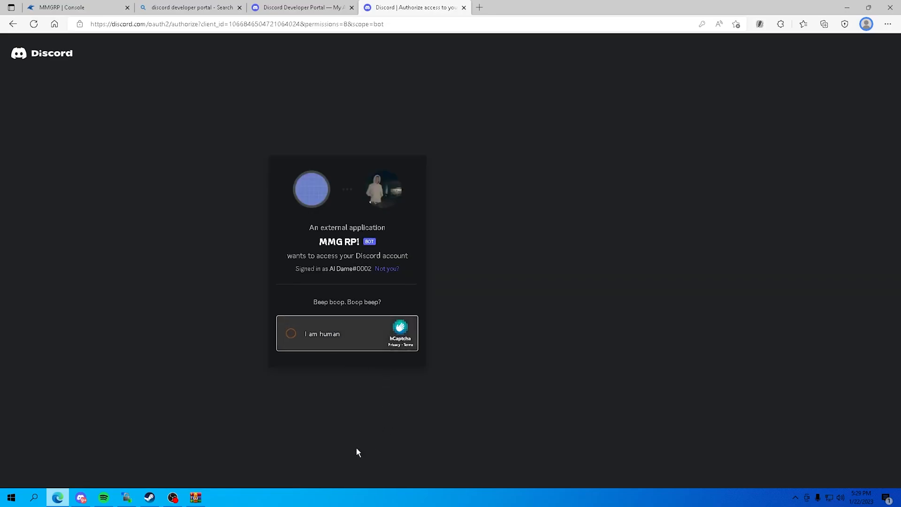
# Authorize the bot and pass the hCaptcha sunflower check to finish the invite.
pyautogui.click(290, 334)
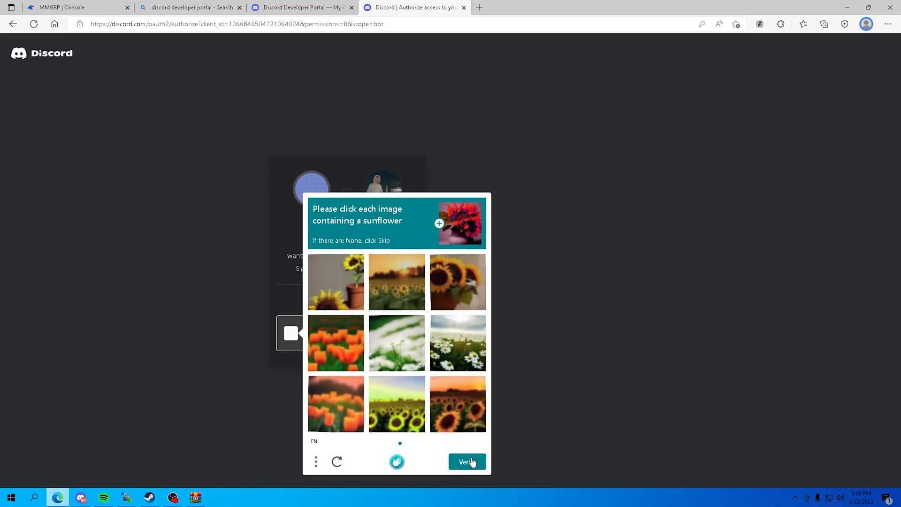
pyautogui.click(397, 404)
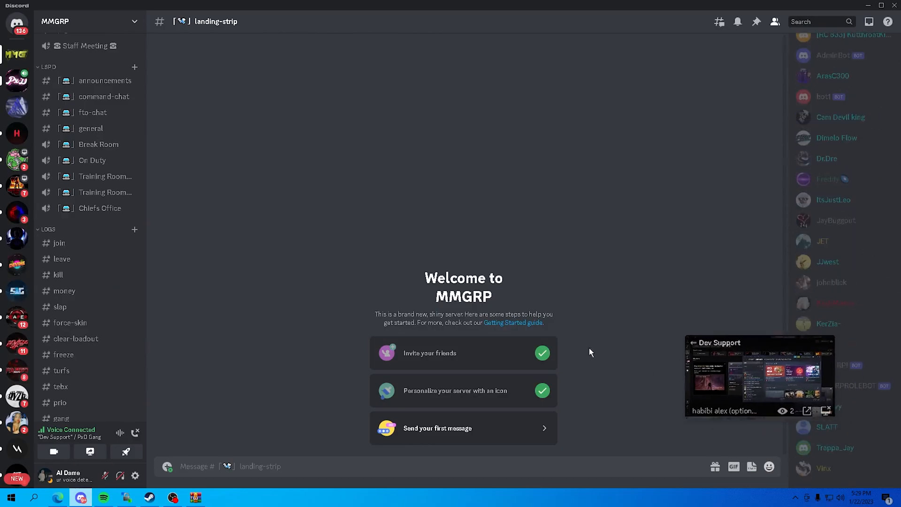
pyautogui.click(833, 365)
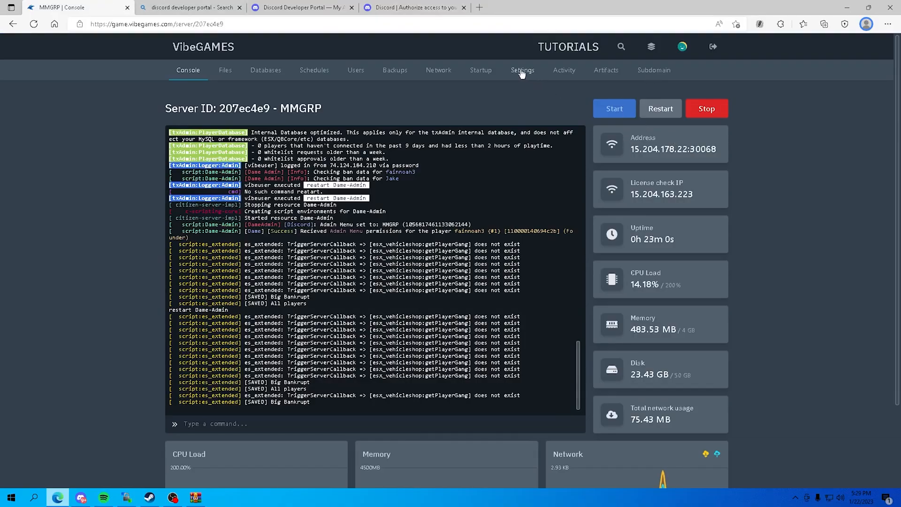
pyautogui.click(522, 70)
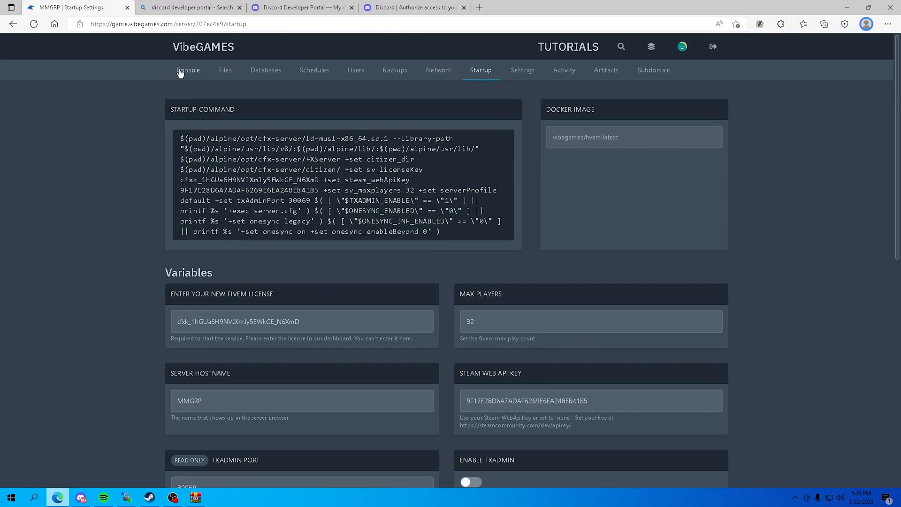
pyautogui.click(188, 70)
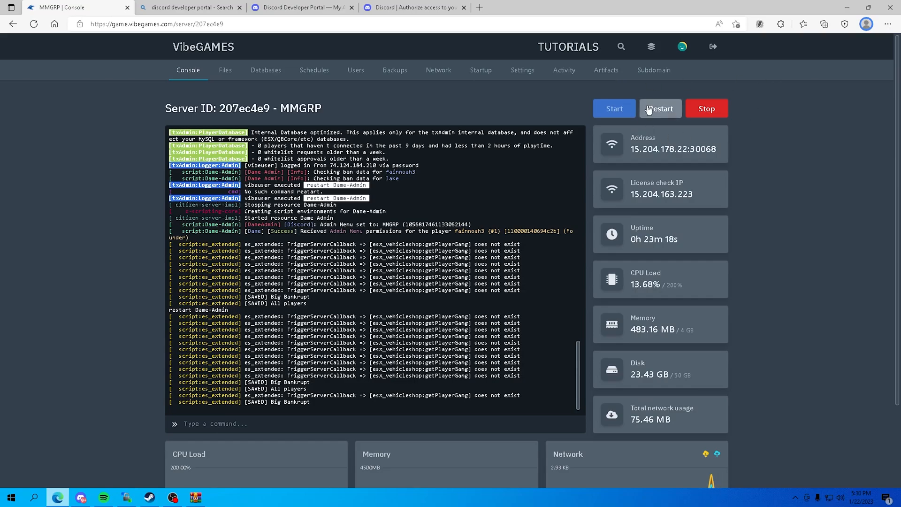
# Restart the MMGRP server, then run 'restart Dame-Admin' in the console.
pyautogui.click(707, 108)
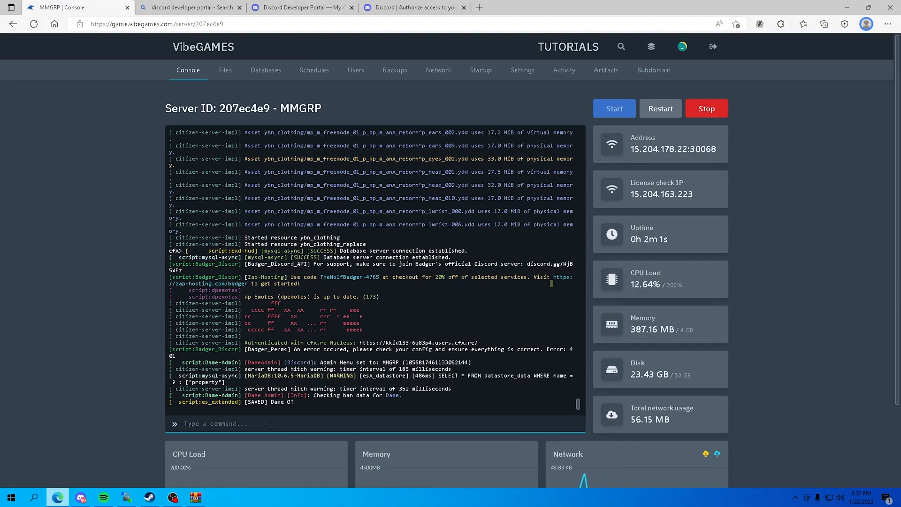
pyautogui.write('restart Dame-')
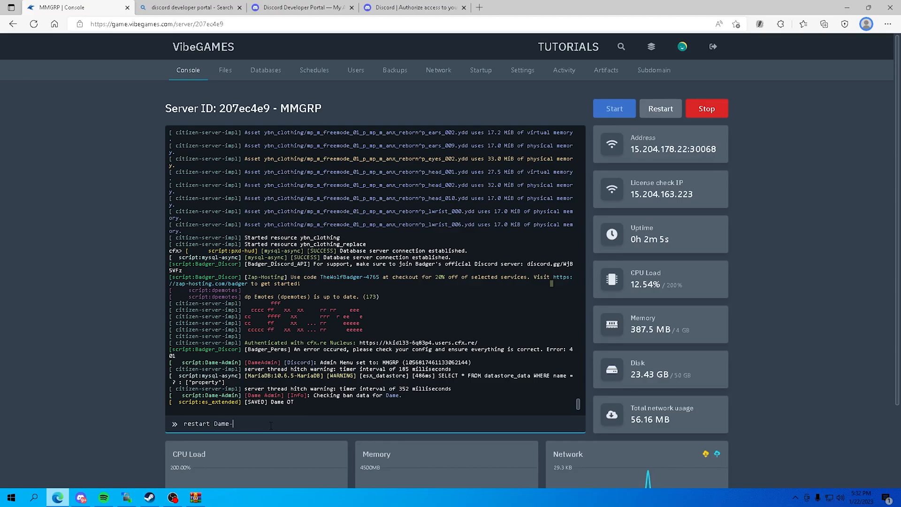
pyautogui.press('Enter')
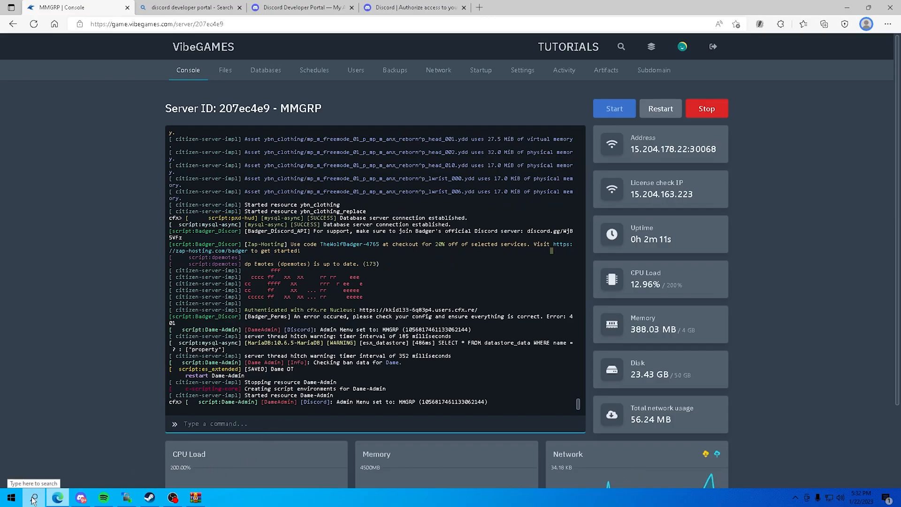
pyautogui.click(33, 497)
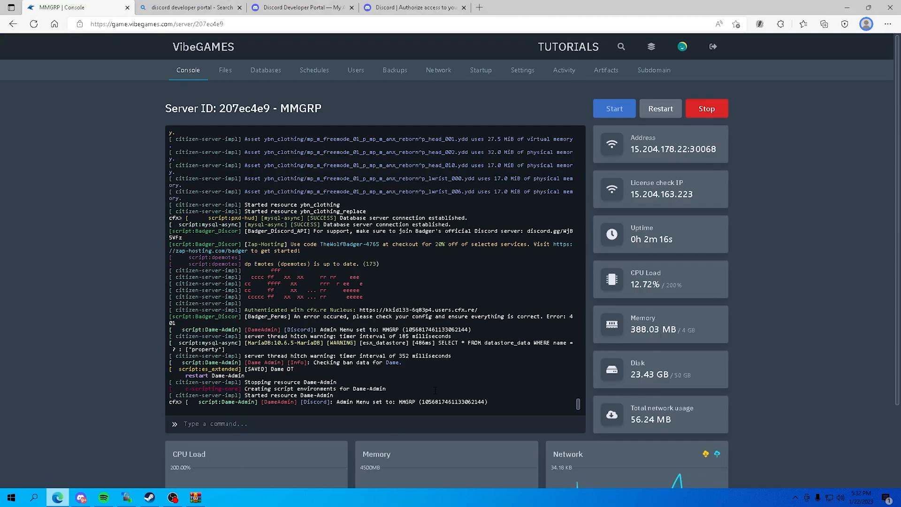
# Bring up Windows search to launch FiveM for the MMGRP server.
pyautogui.click(13, 495)
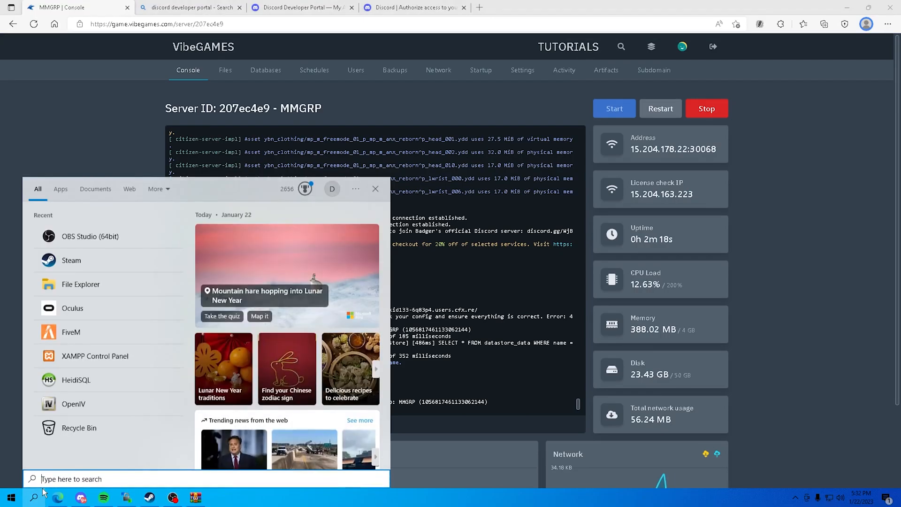
pyautogui.moveTo(93, 334)
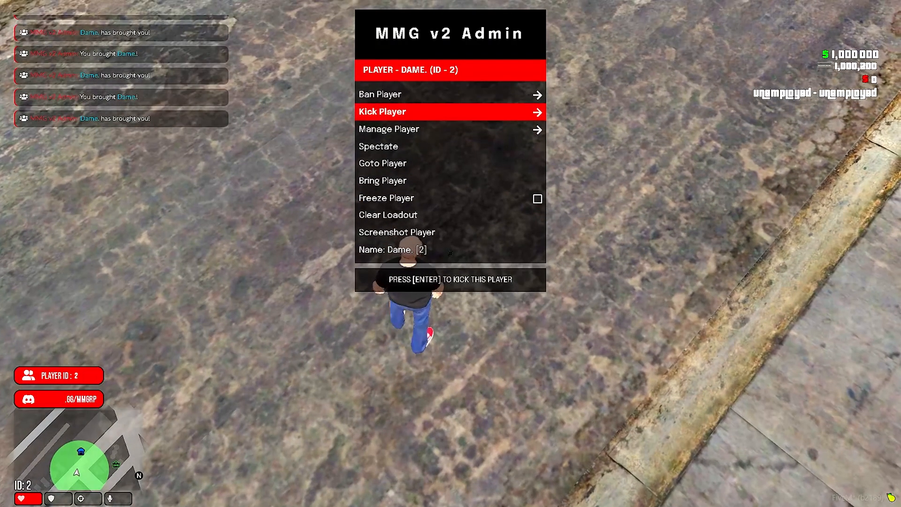
# Kick player ID 2 (Dame) via the MMG v2 Admin menu and confirm.
pyautogui.click(382, 111)
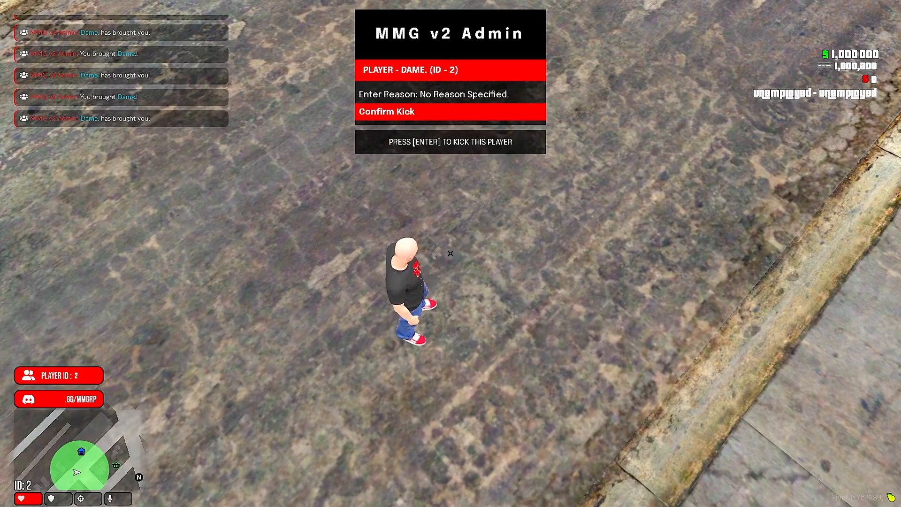
pyautogui.press('enter')
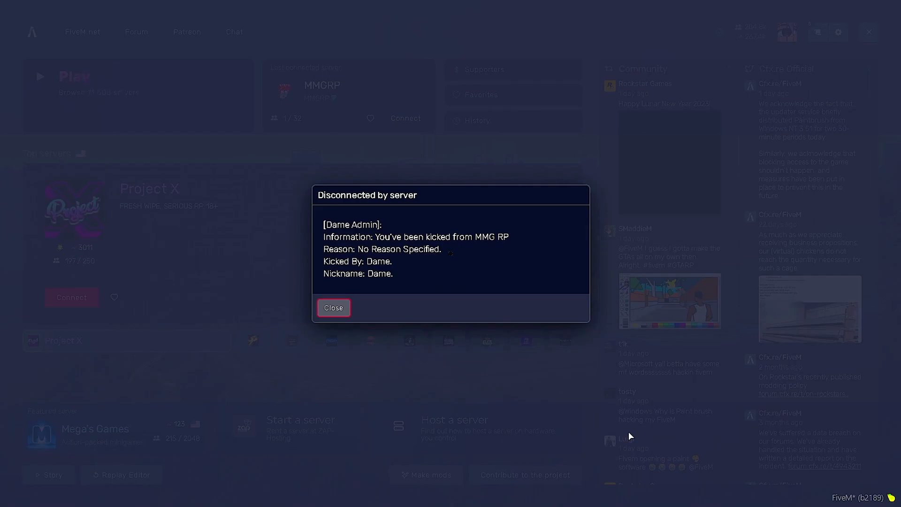
pyautogui.moveTo(666, 439)
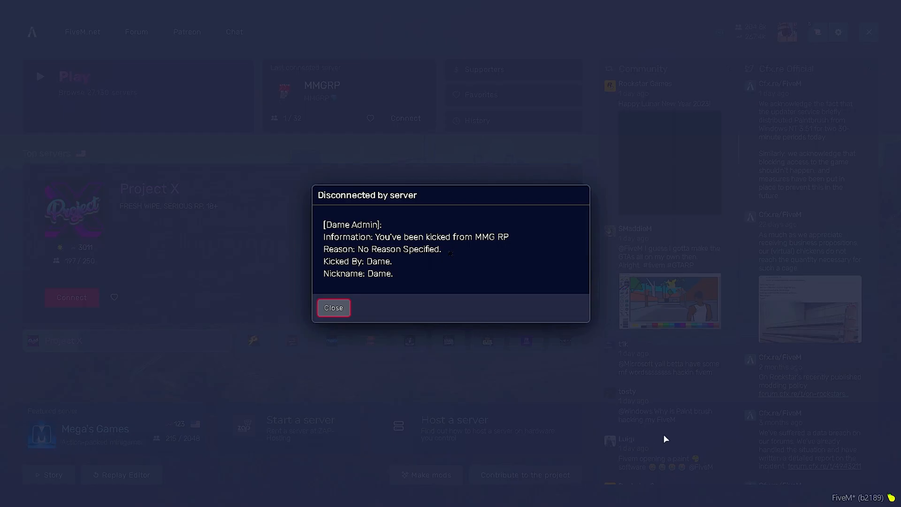